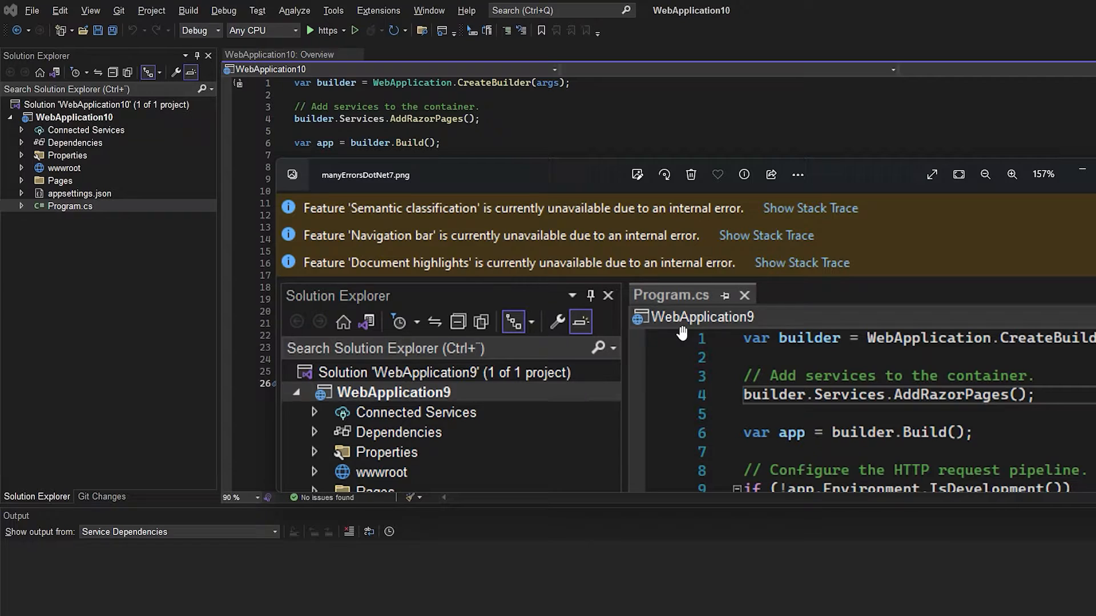
mouse_move(687, 217)
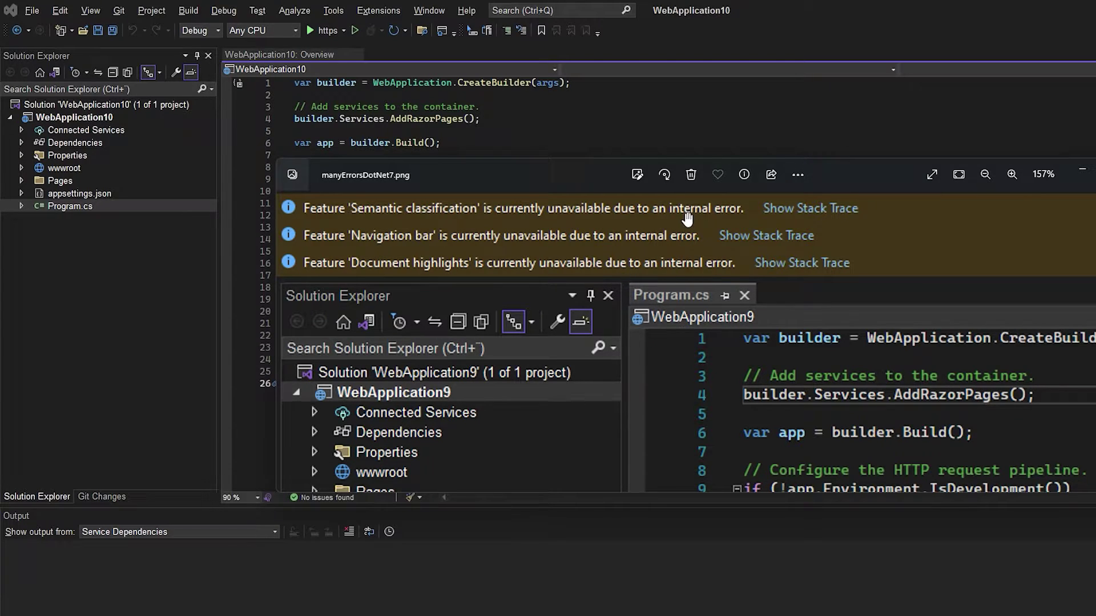
mouse_move(672, 239)
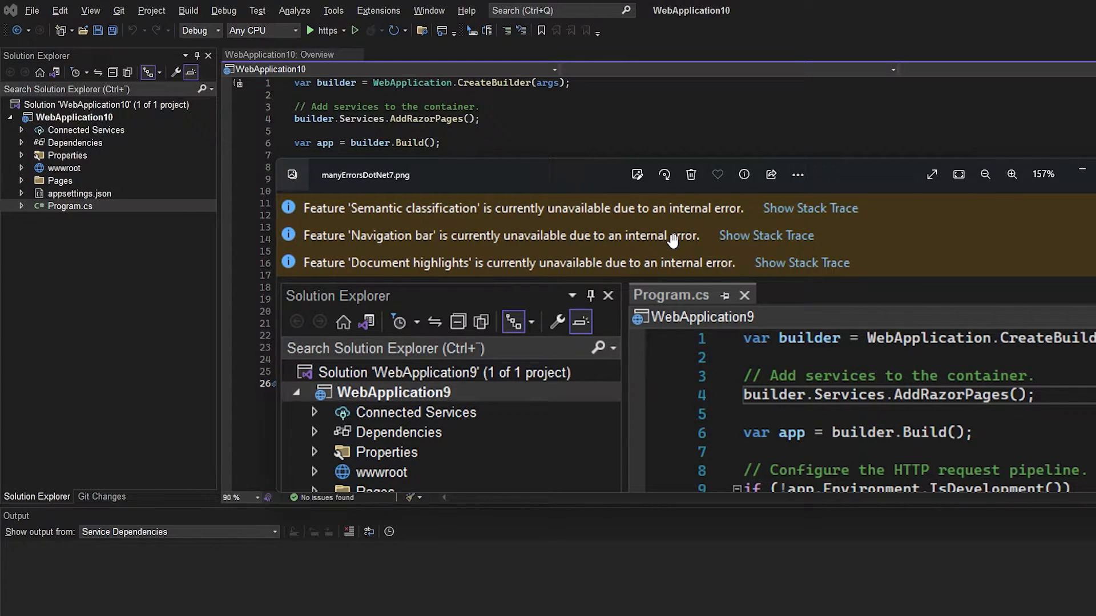
mouse_move(377, 213)
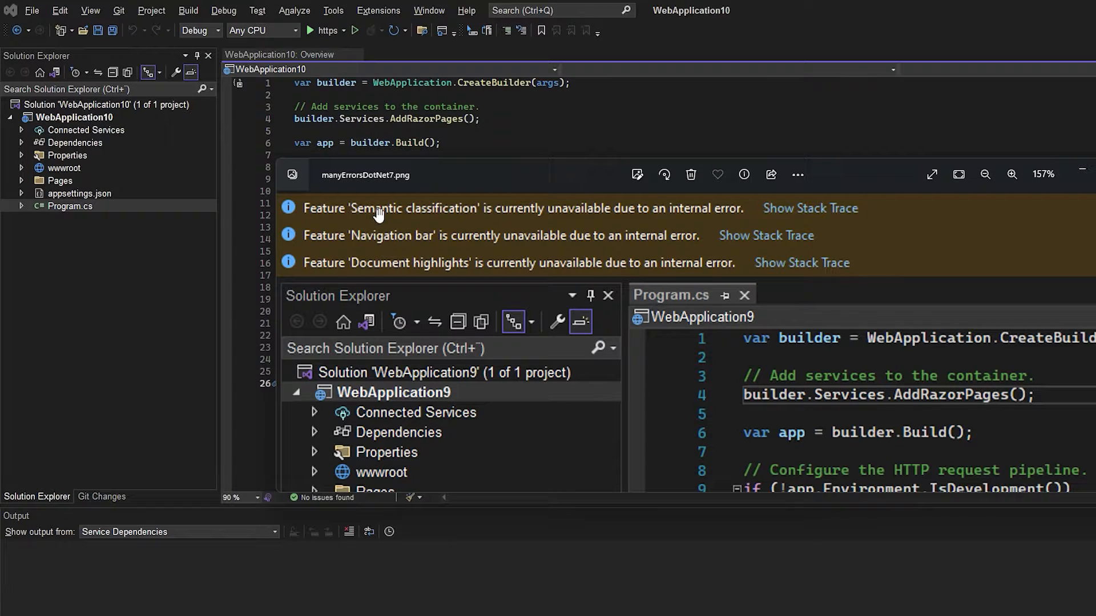
mouse_move(487, 264)
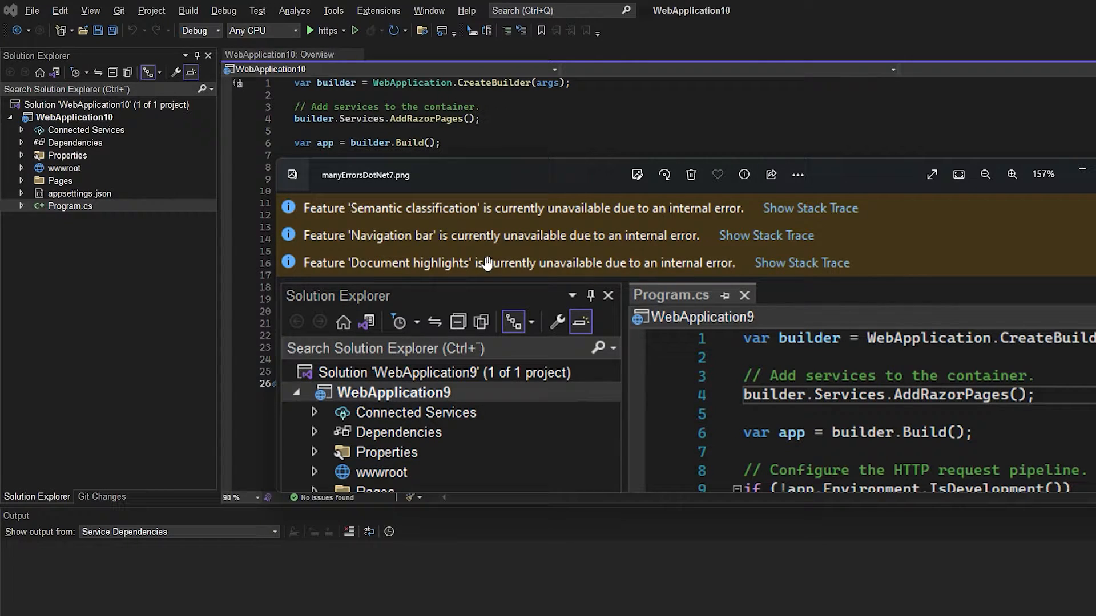
mouse_move(492, 244)
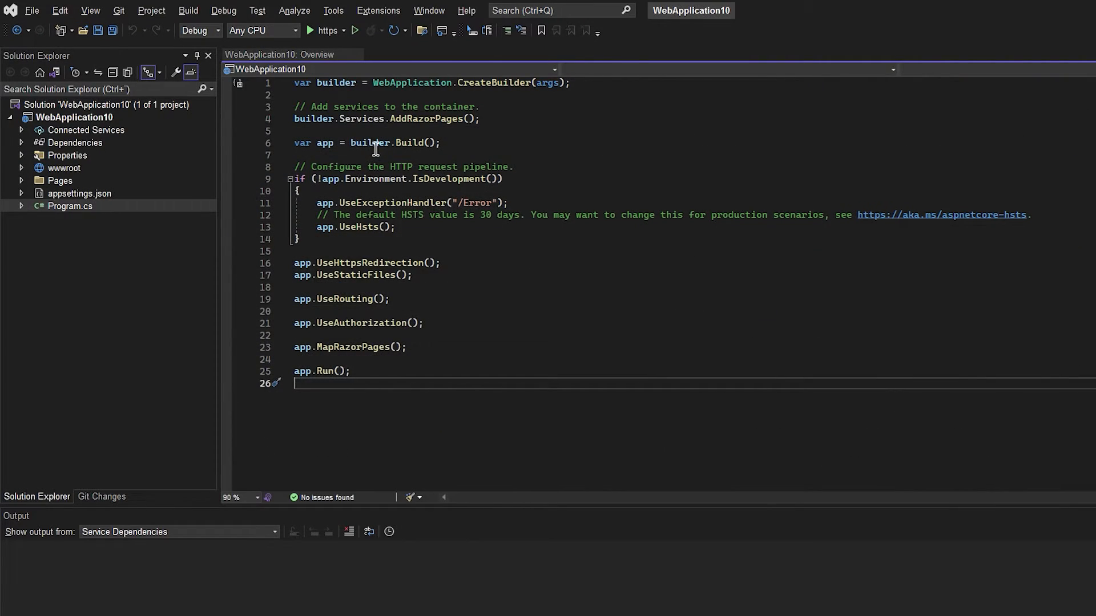
Step: Open the installer's workload choices and uncheck ASP.NET and web development
click(334, 9)
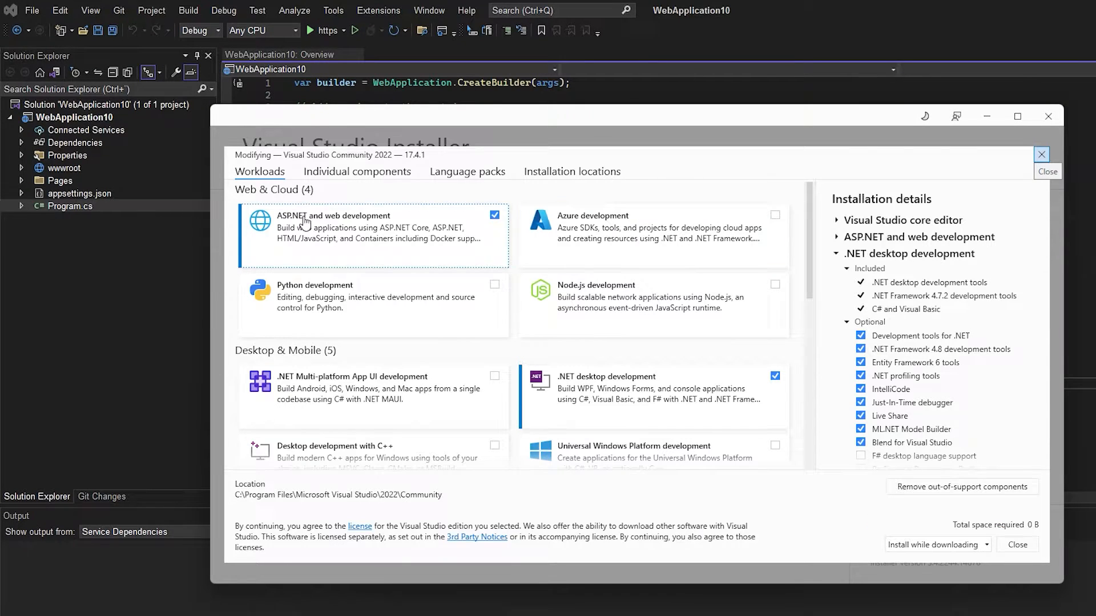
mouse_move(315, 224)
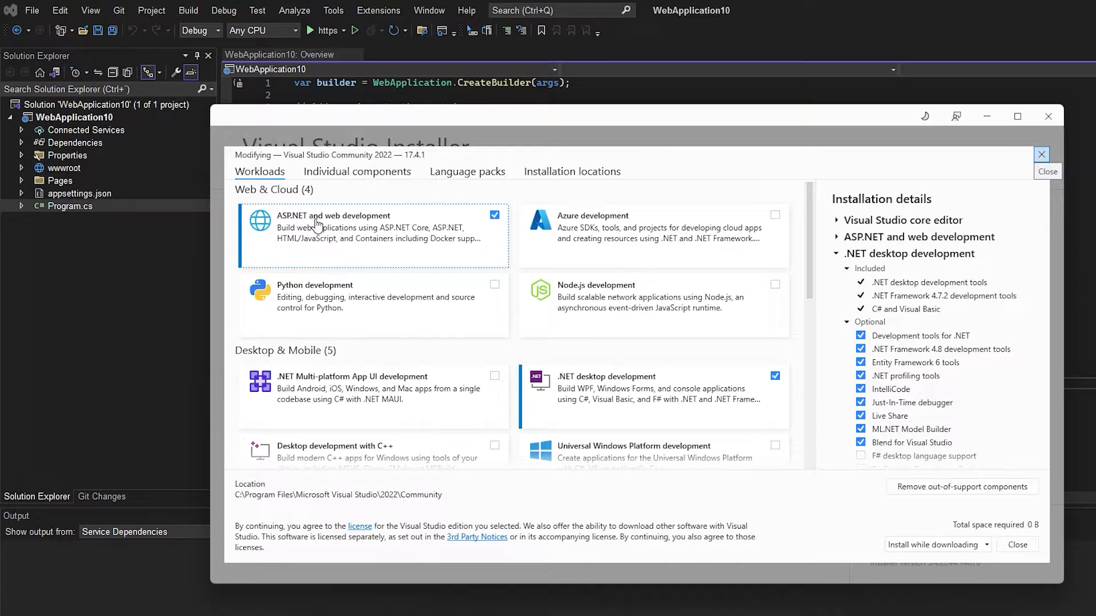
click(494, 214)
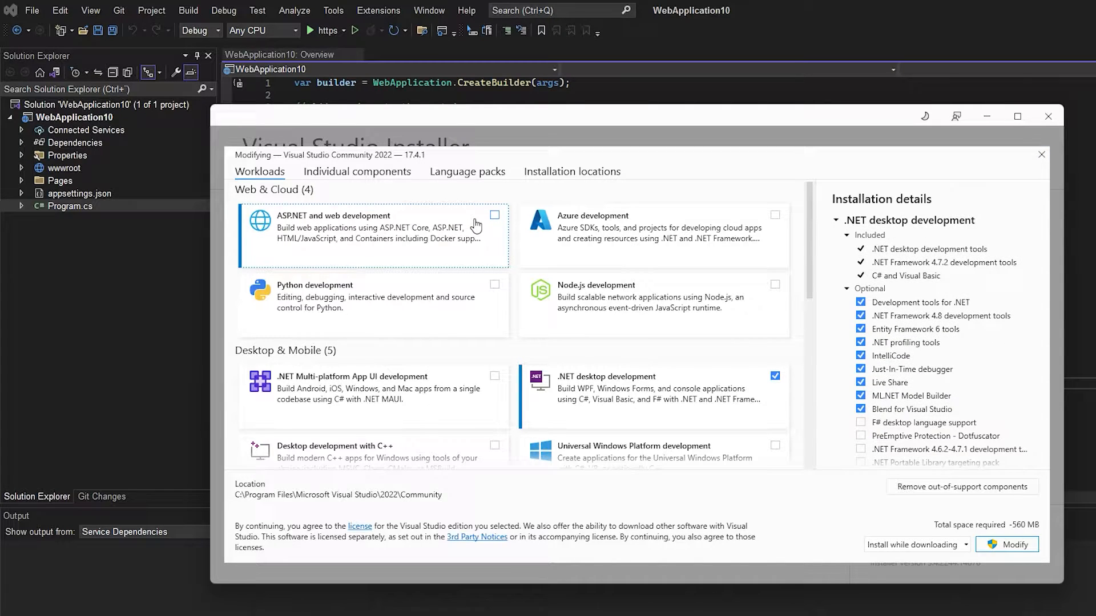
mouse_move(1008, 545)
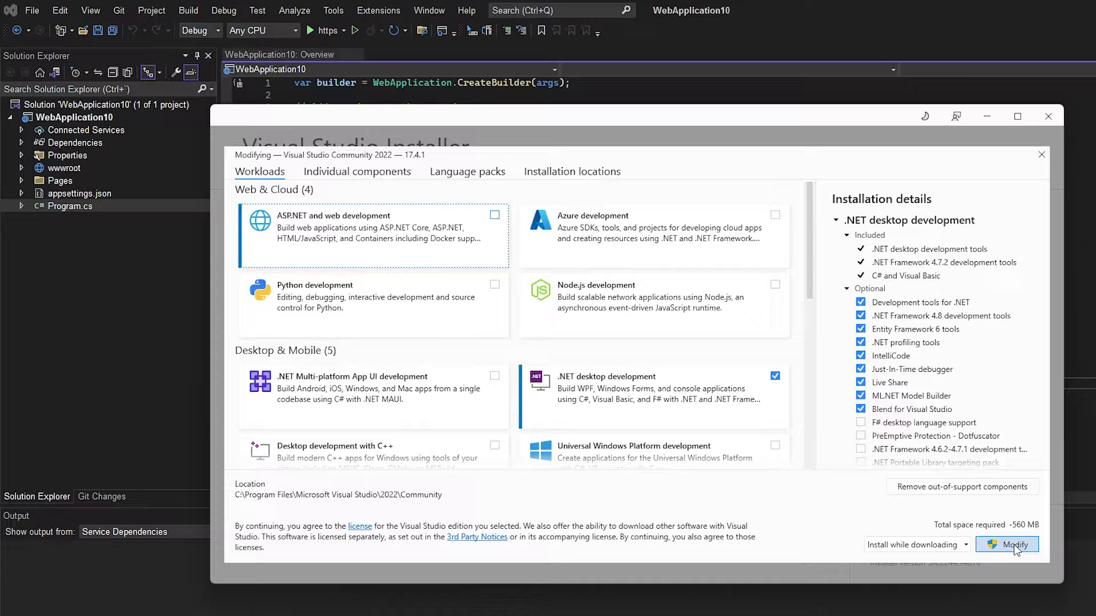
Step: Apply the removal, granting admin rights and letting the installer close Visual Studio processes
click(1006, 544)
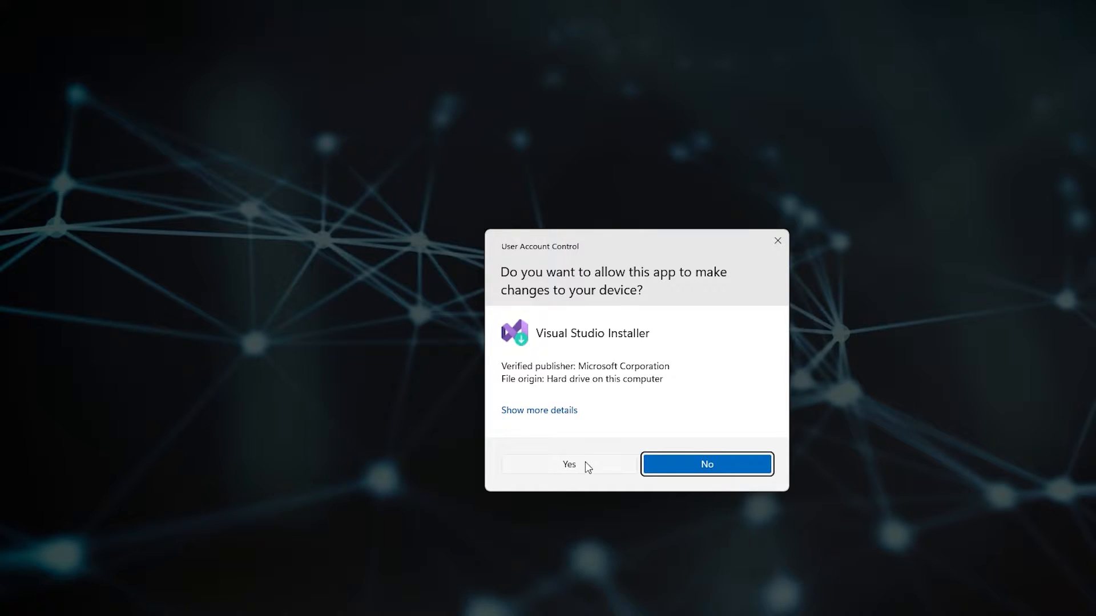
click(568, 464)
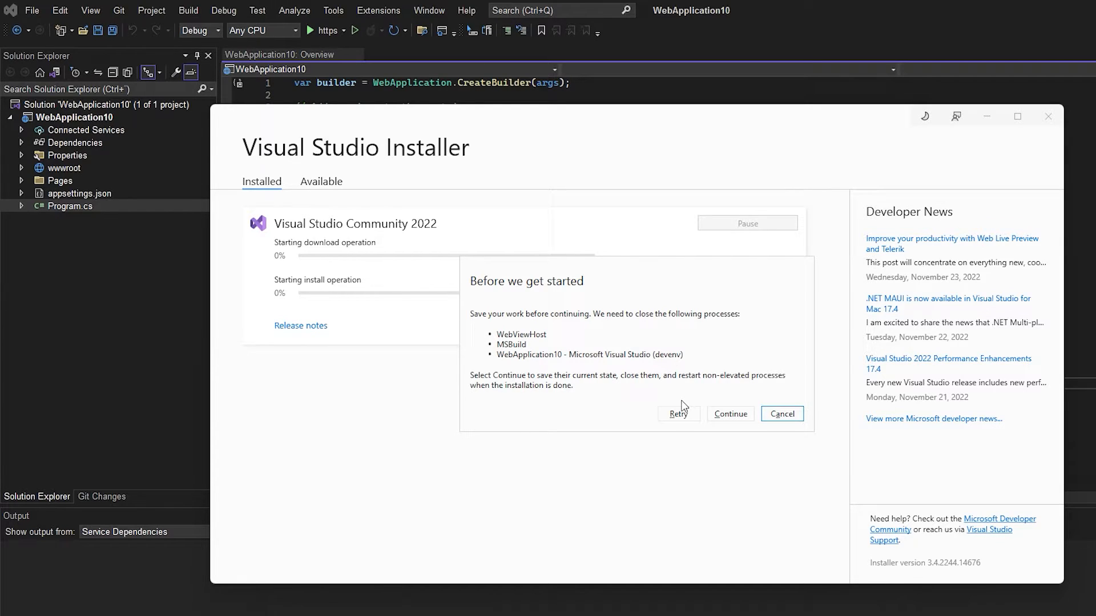
mouse_move(551, 337)
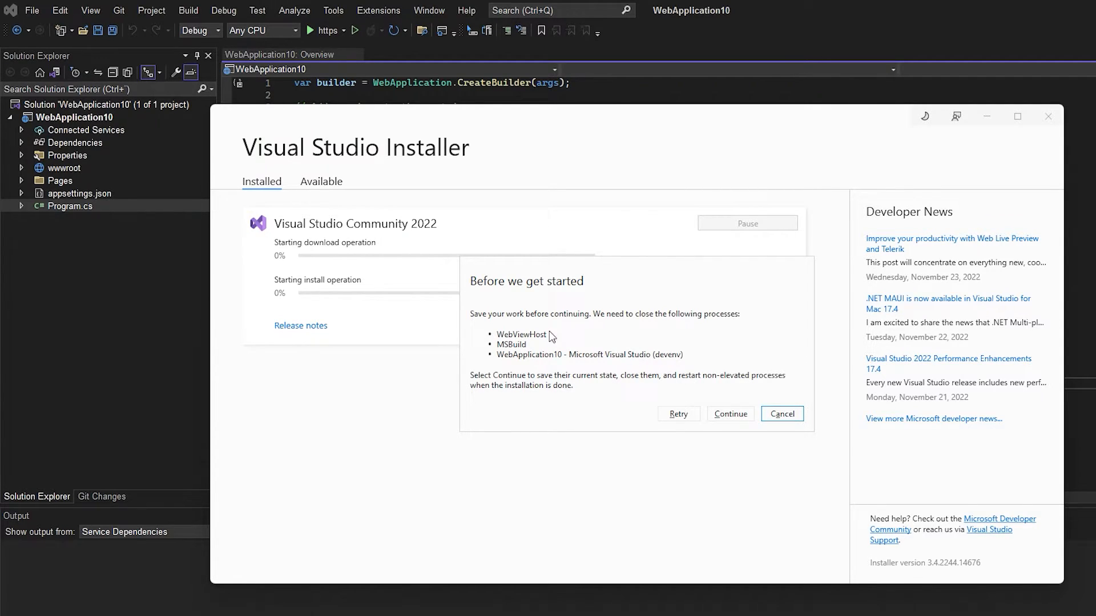
mouse_move(729, 413)
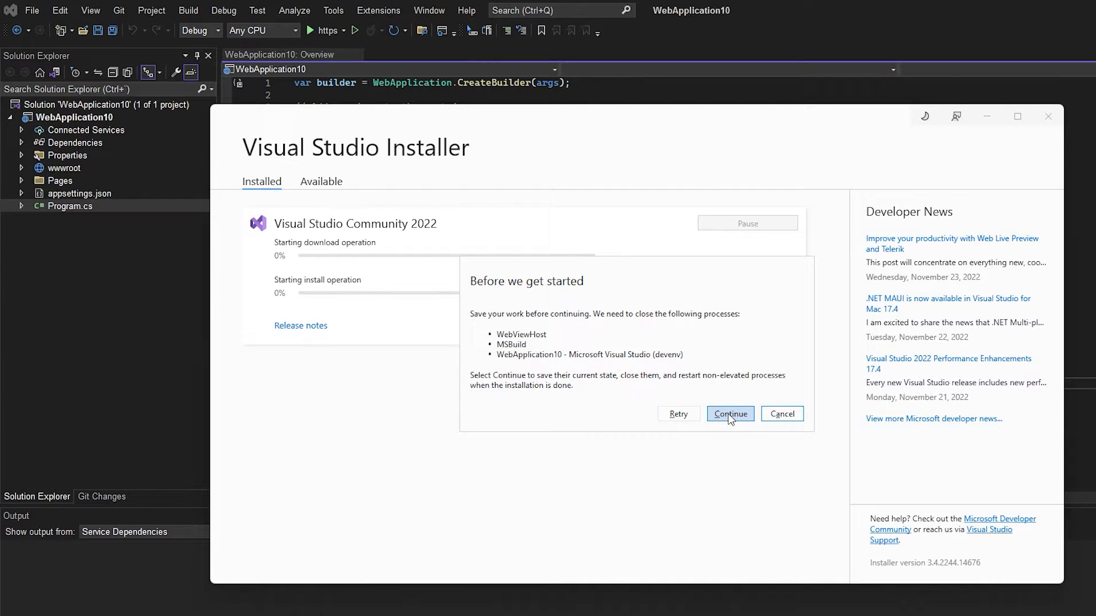
click(729, 413)
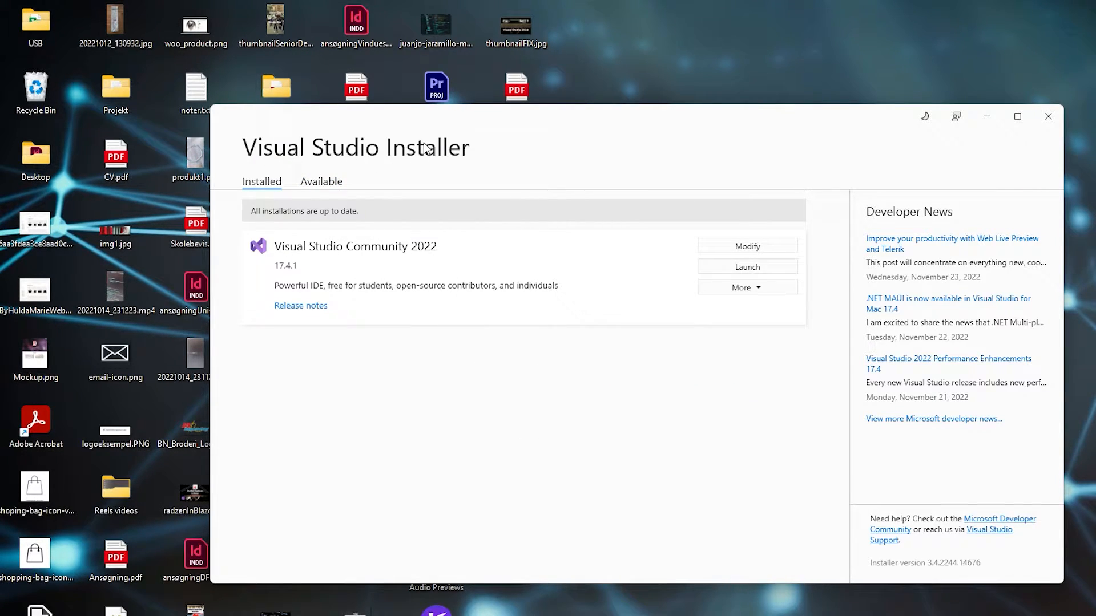
mouse_move(386, 256)
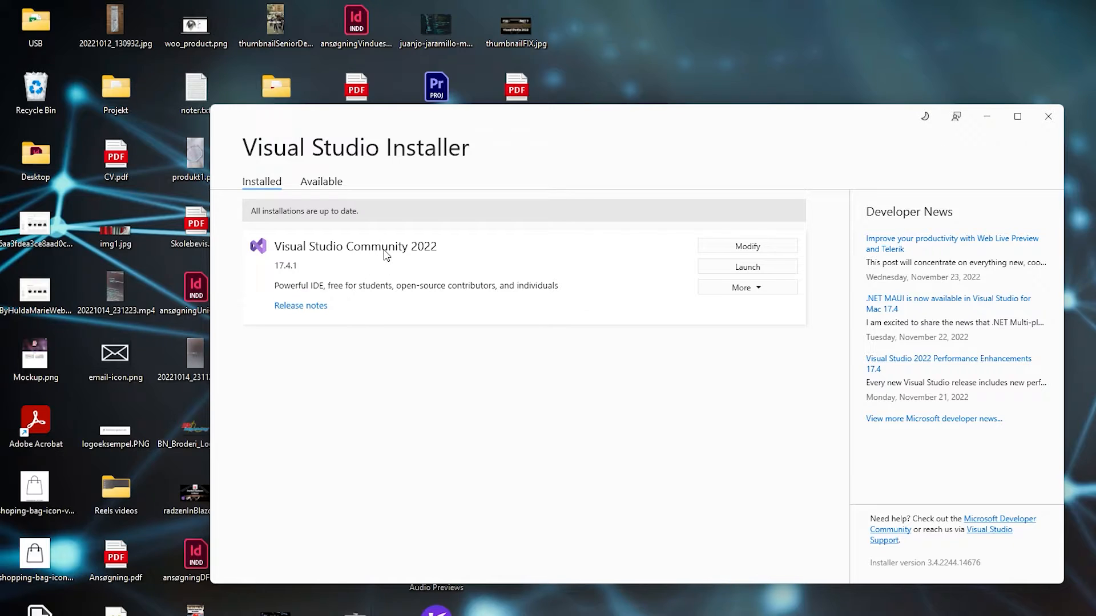
mouse_move(429, 289)
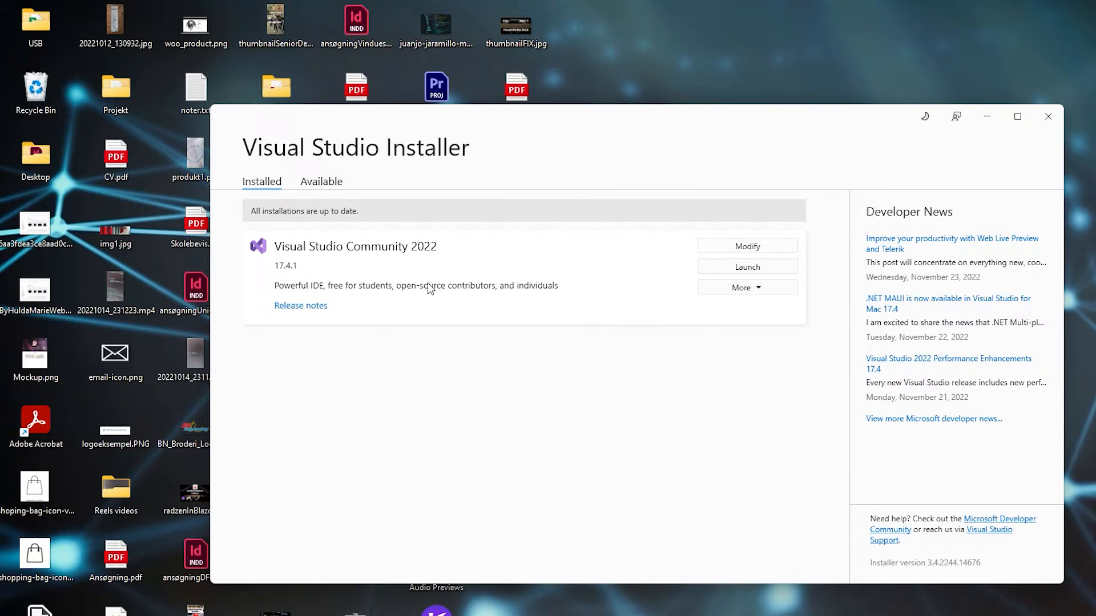
mouse_move(746, 246)
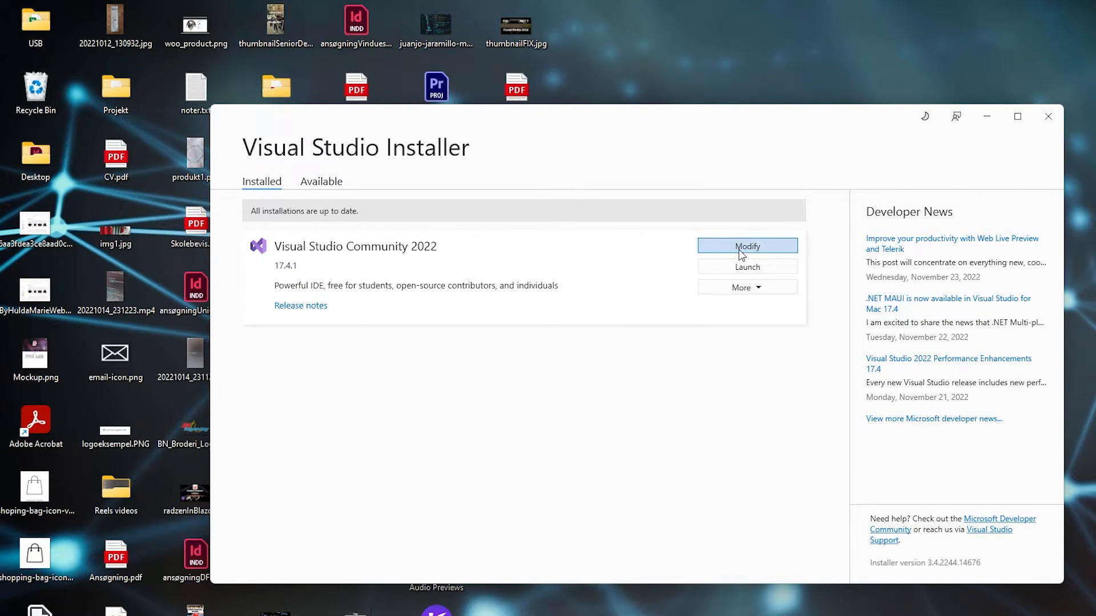
Step: Re-check ASP.NET and web development, apply the change and approve User Account Control
click(747, 246)
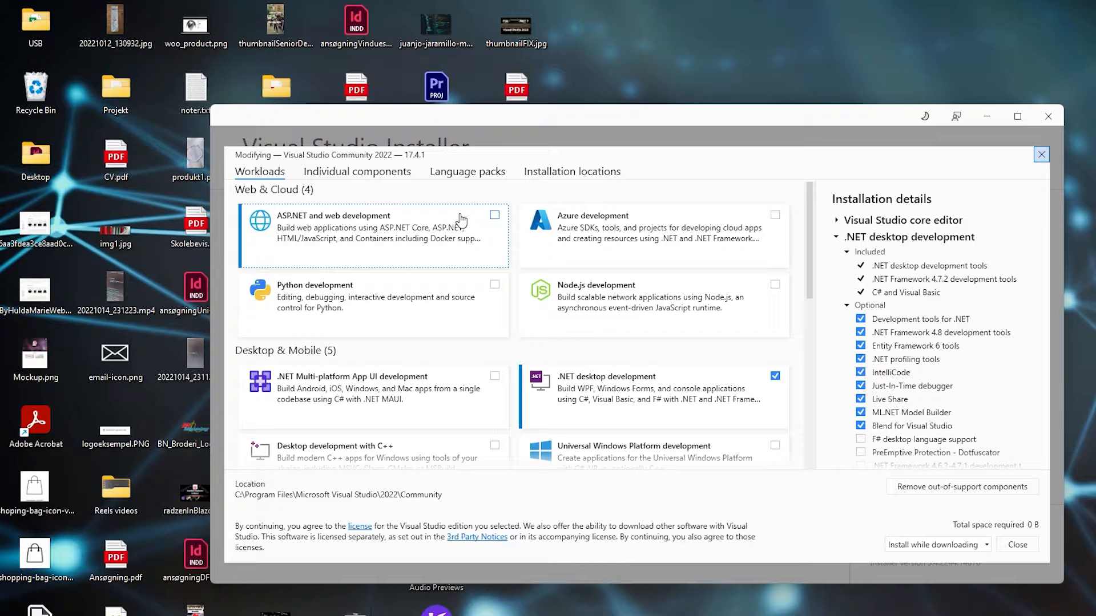
mouse_move(286, 222)
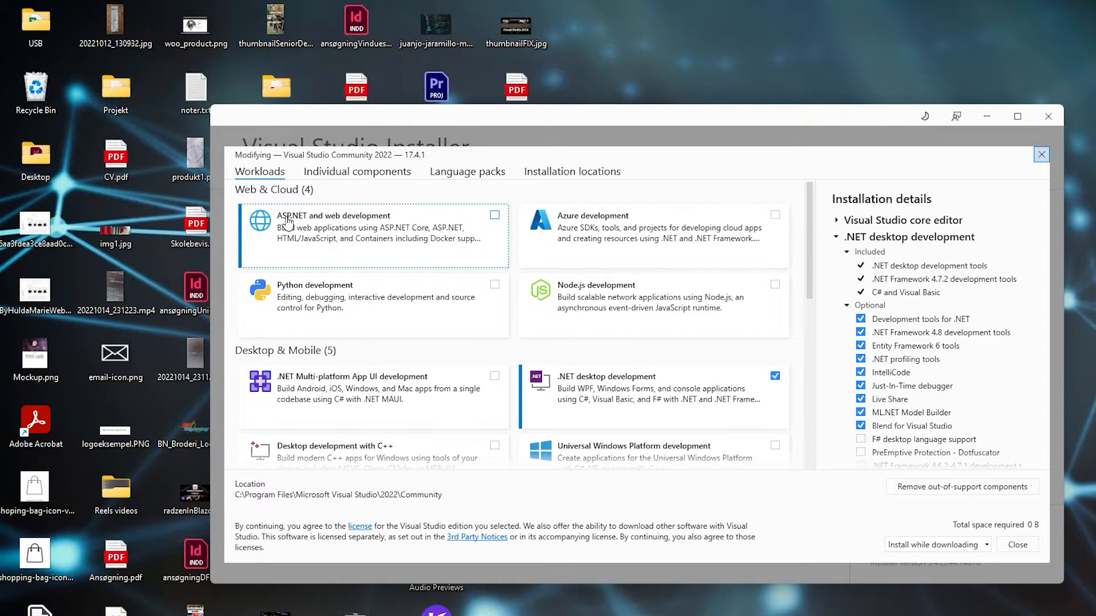
mouse_move(389, 222)
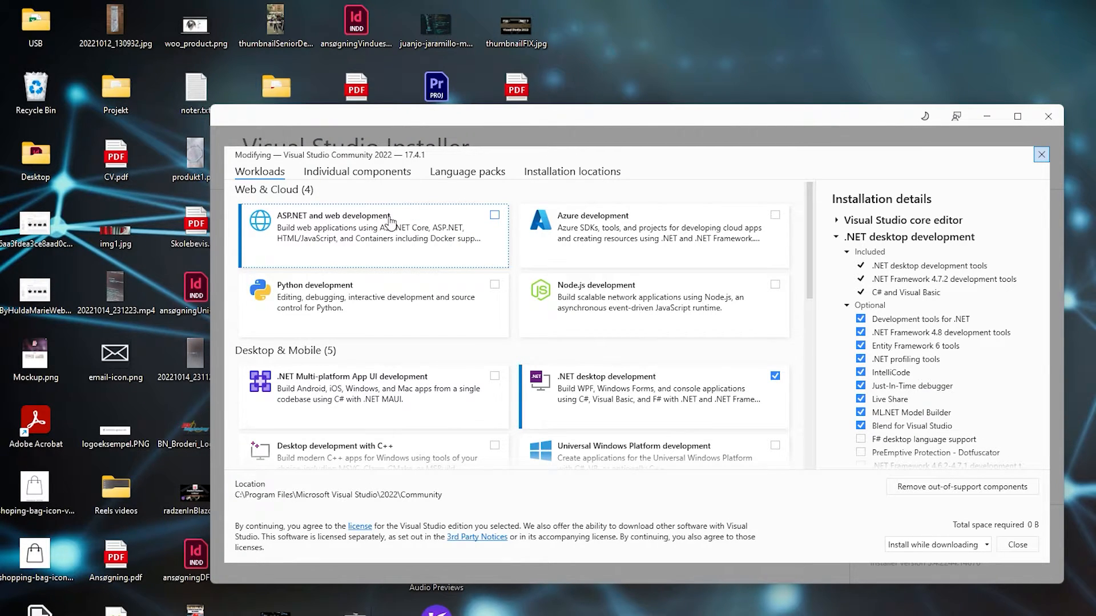
click(494, 215)
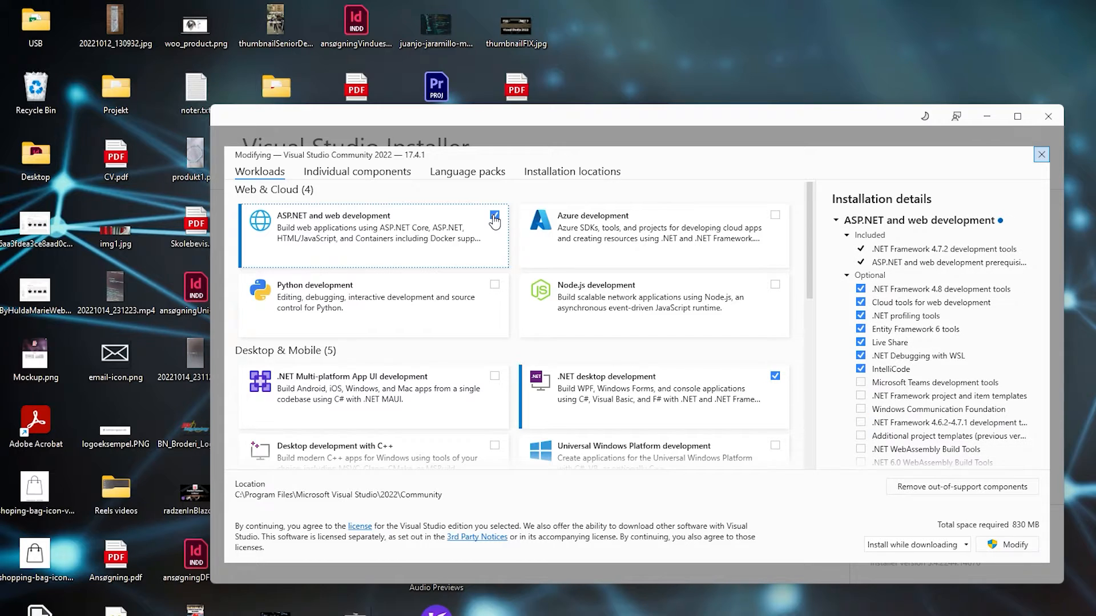
click(1013, 544)
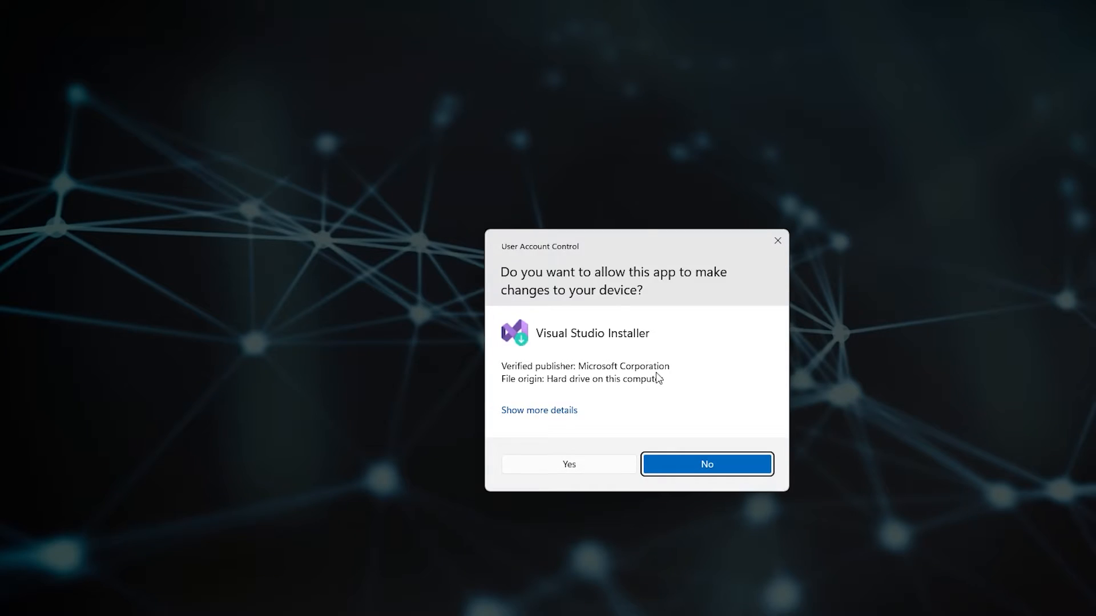
click(569, 464)
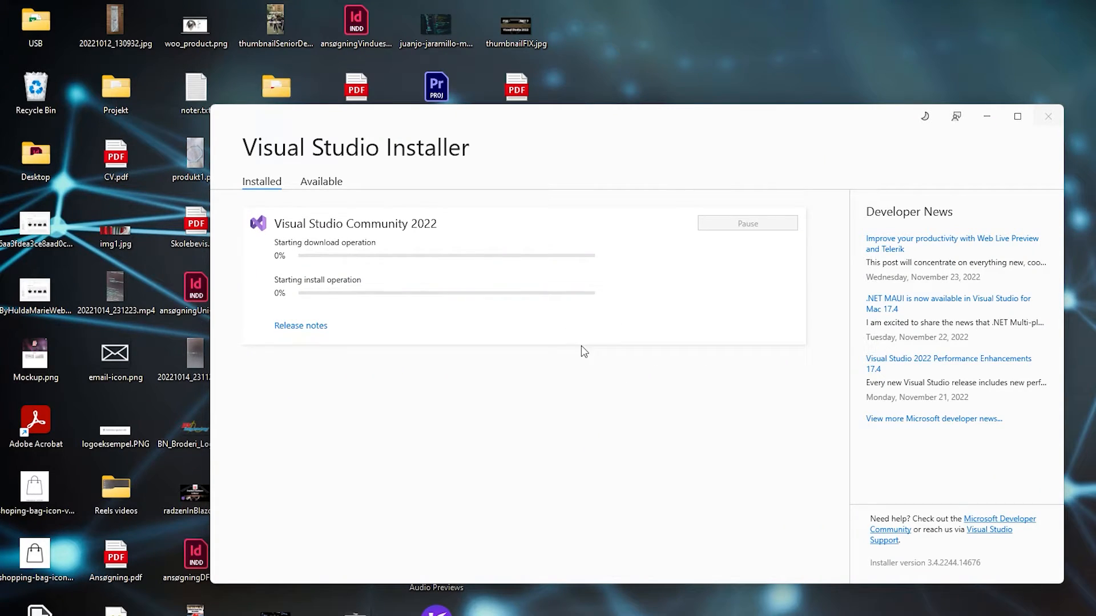
mouse_move(544, 313)
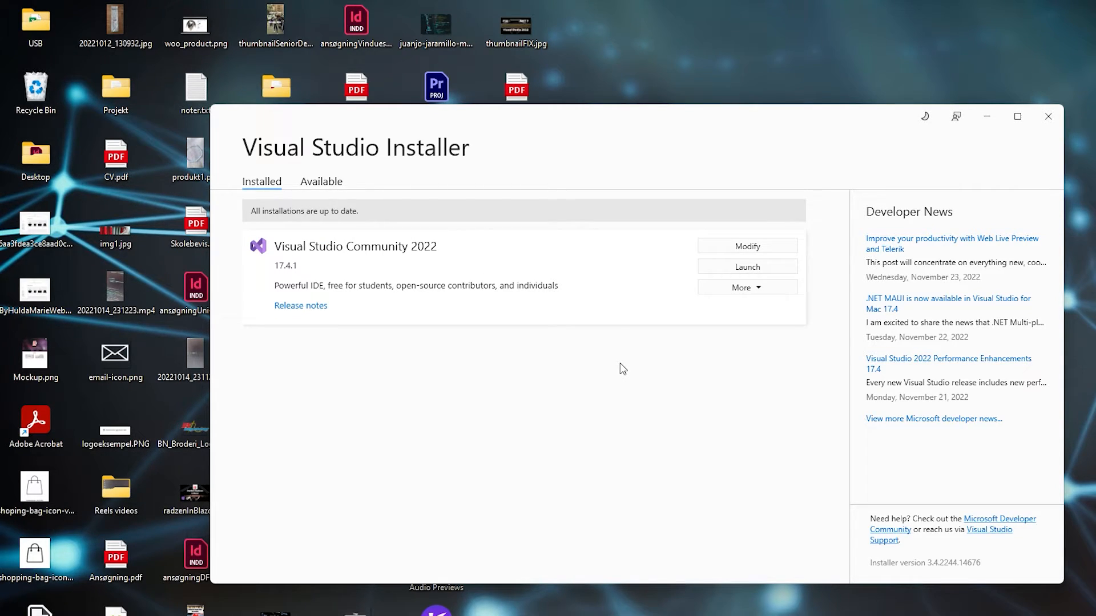
Step: Launch Visual Studio and create the ASP.NET Core Web App WebApplication11 on .NET 7.0
click(745, 267)
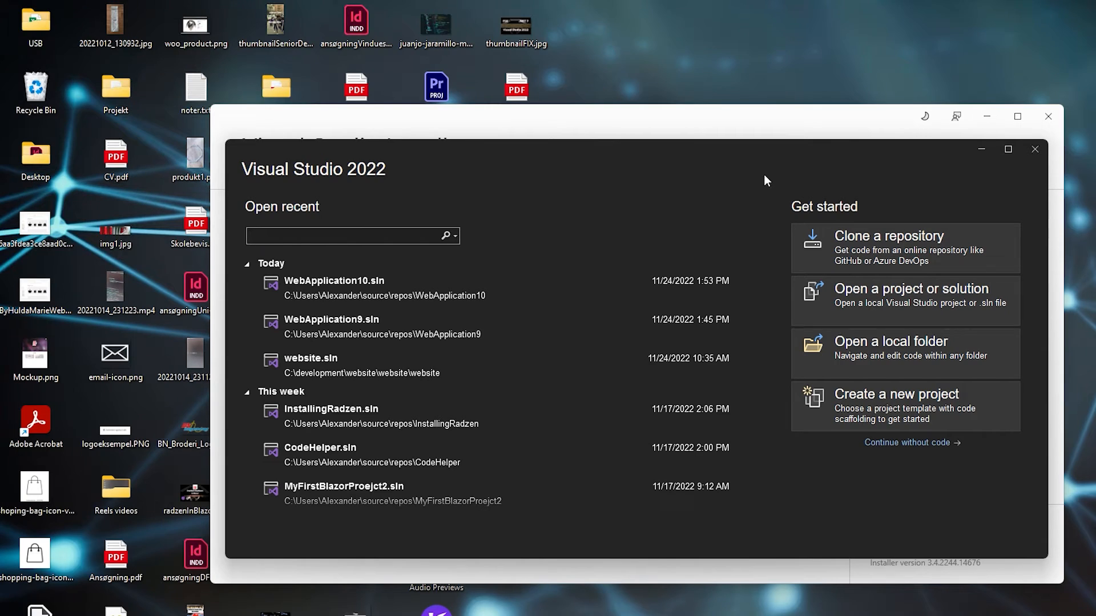
mouse_move(860, 408)
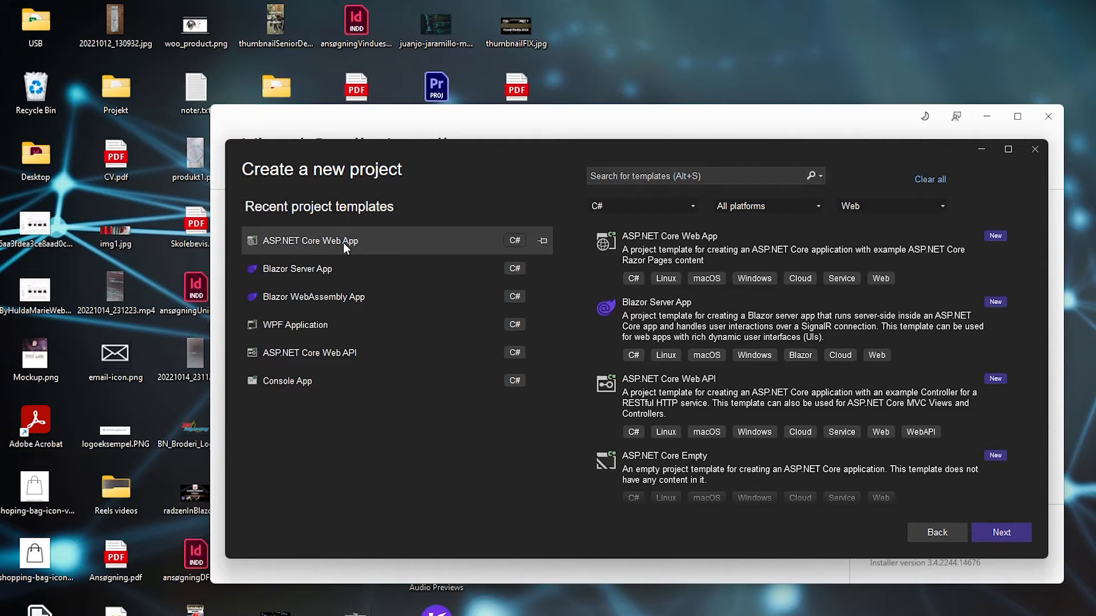
click(1000, 533)
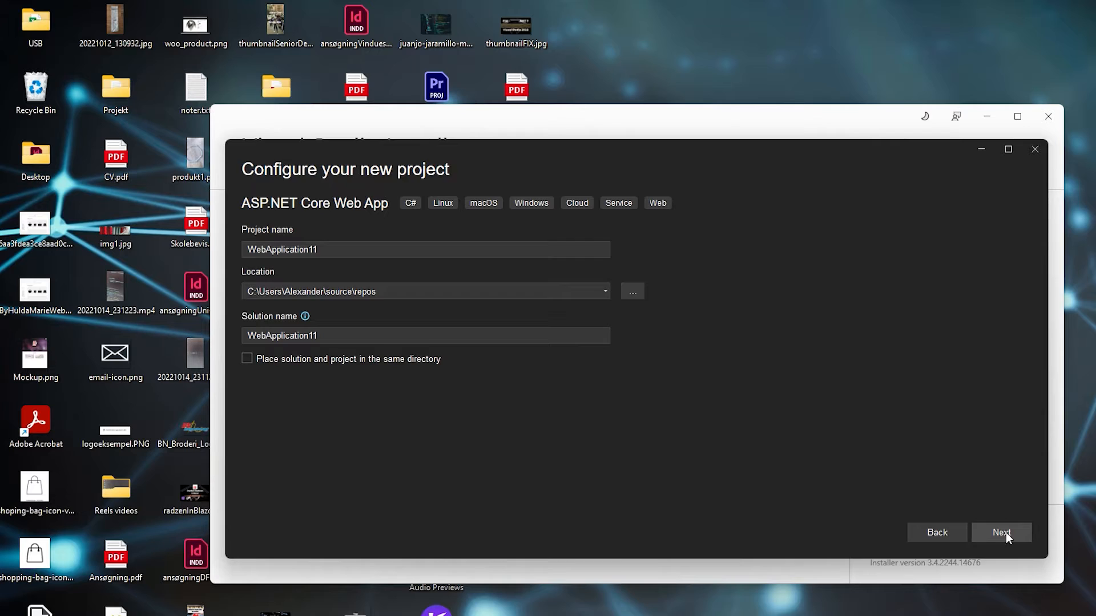
click(1000, 531)
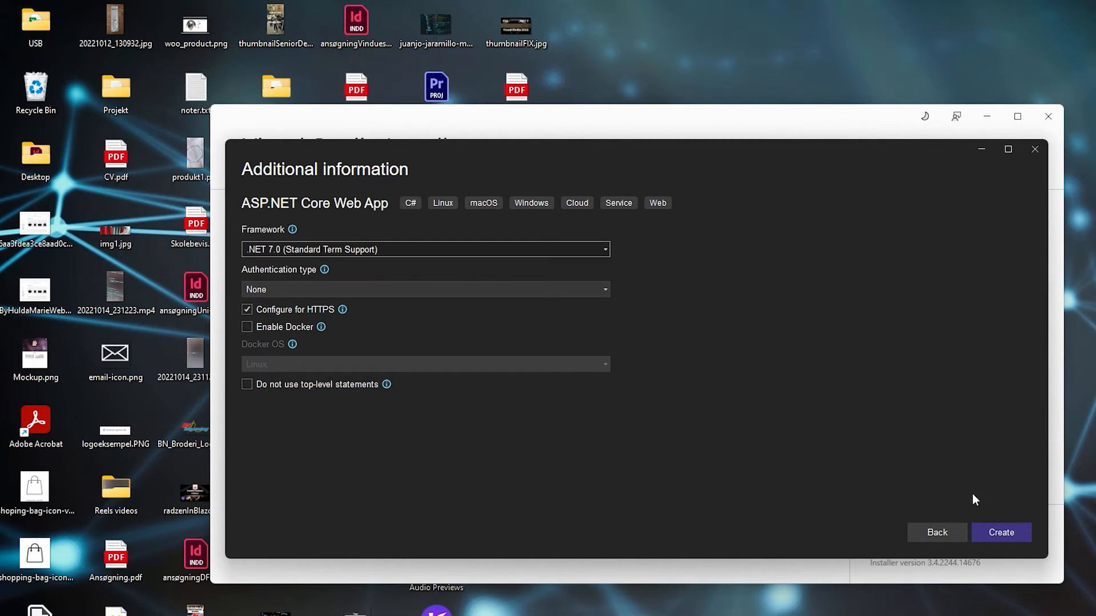
click(1000, 532)
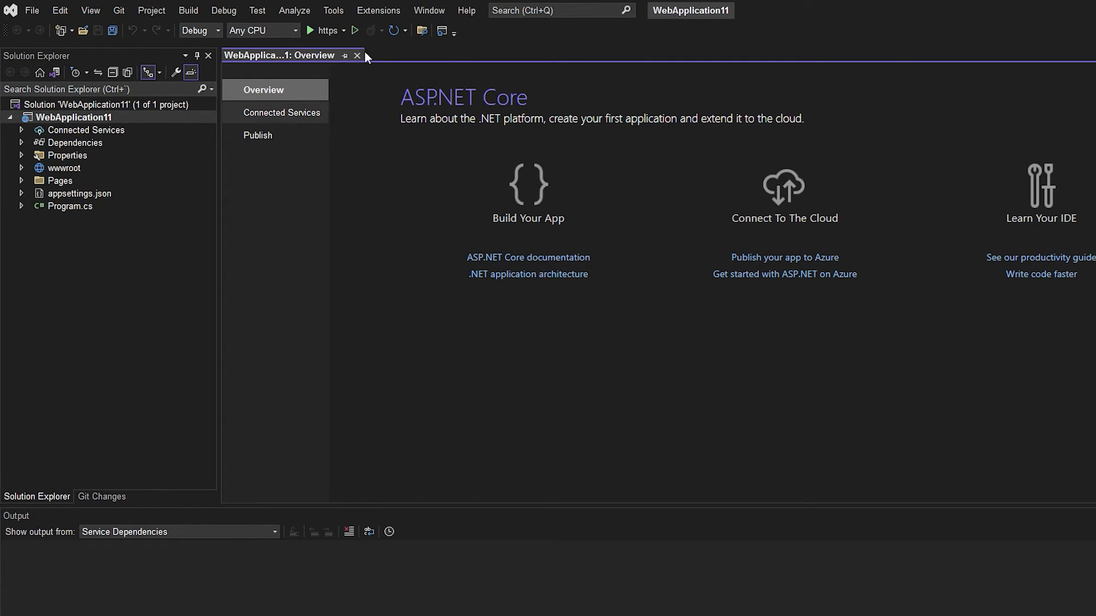
mouse_move(484, 83)
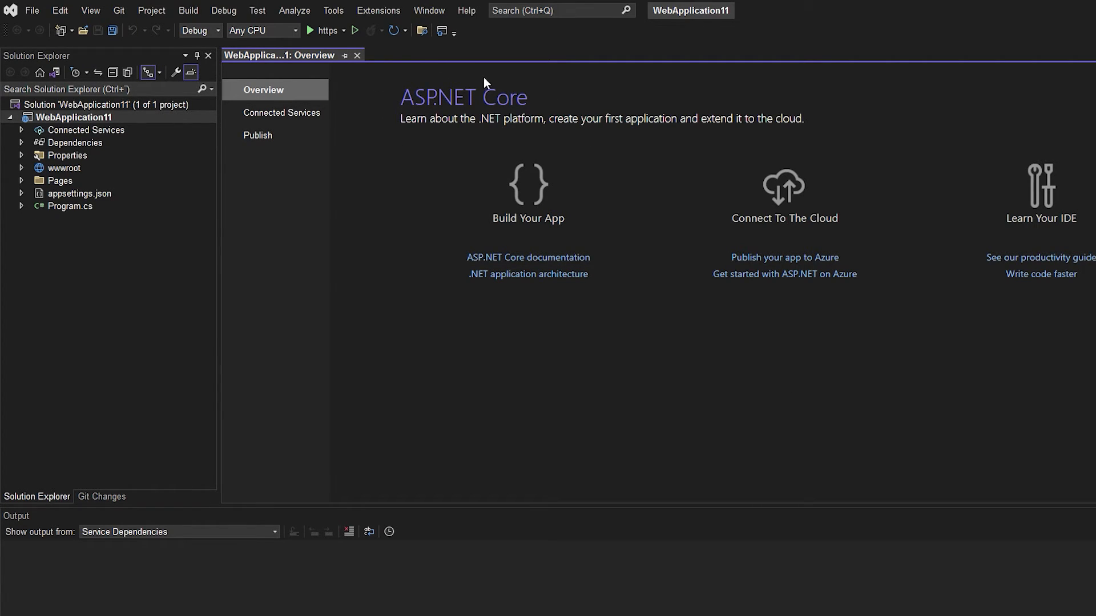
mouse_move(467, 92)
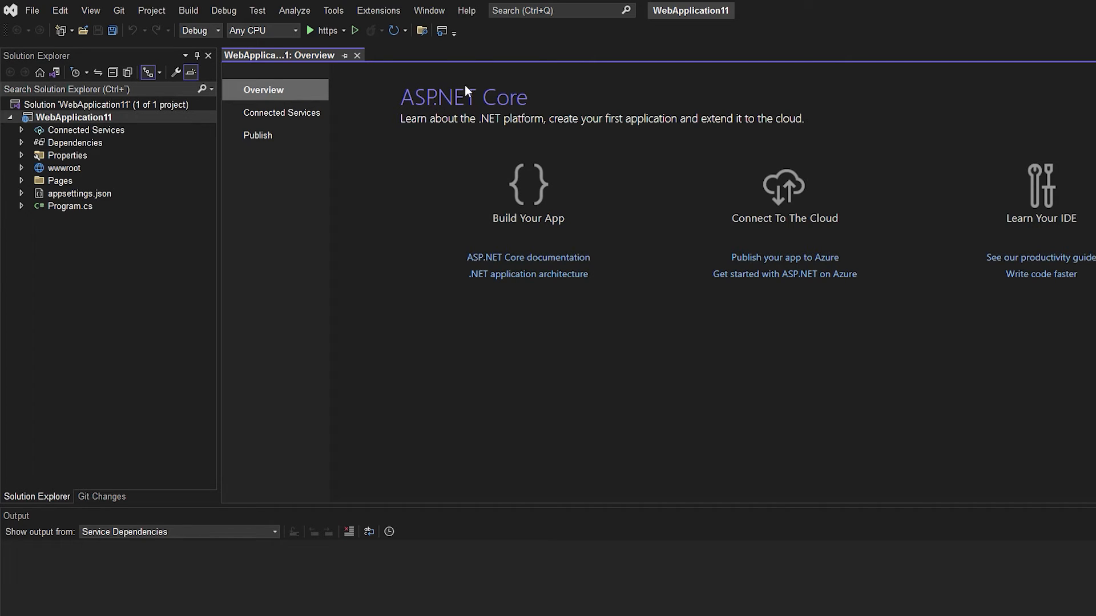
mouse_move(533, 93)
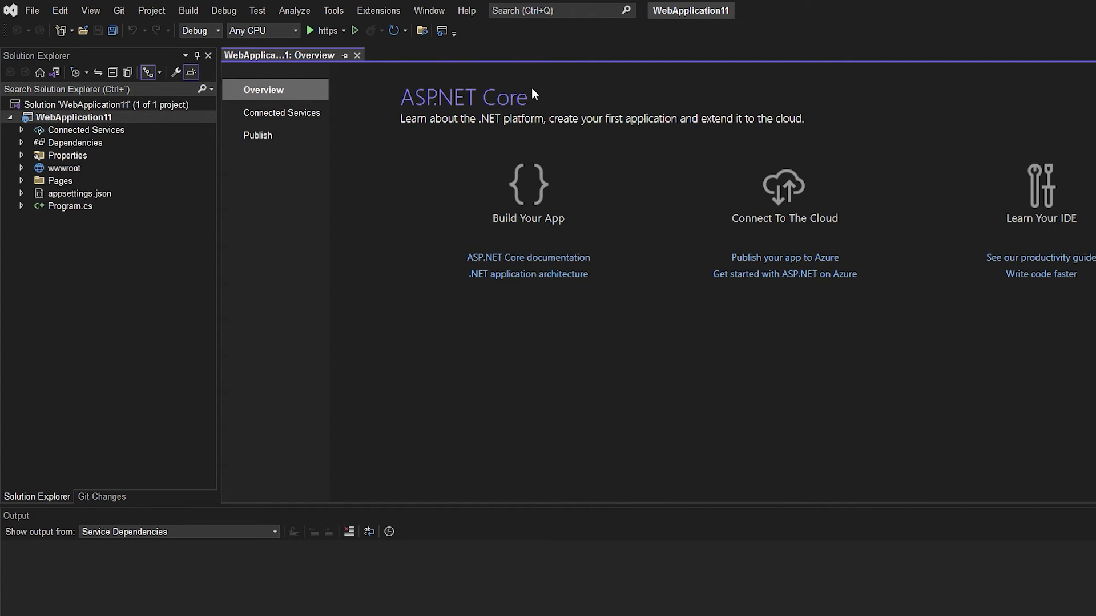